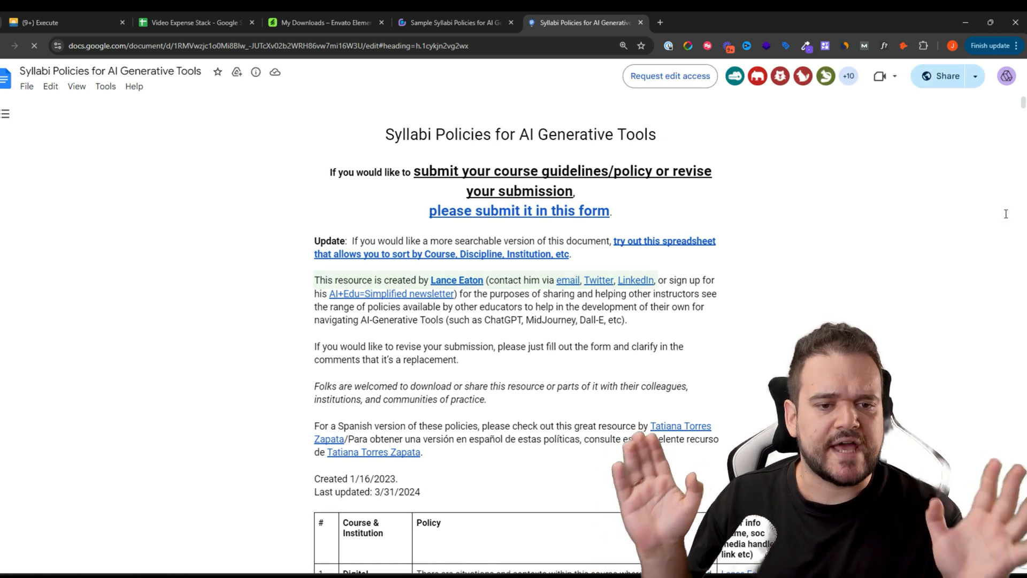
# Step: Highlight the BIOL 4293 sentence banning AI tools for assignments in red
pyautogui.scroll(-3)
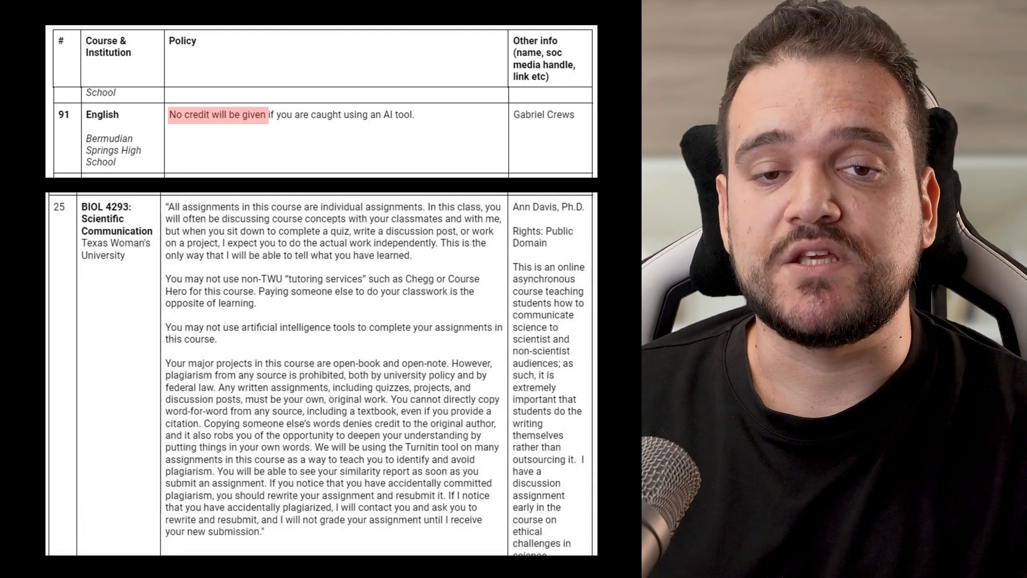
pyautogui.doubleClick(327, 328)
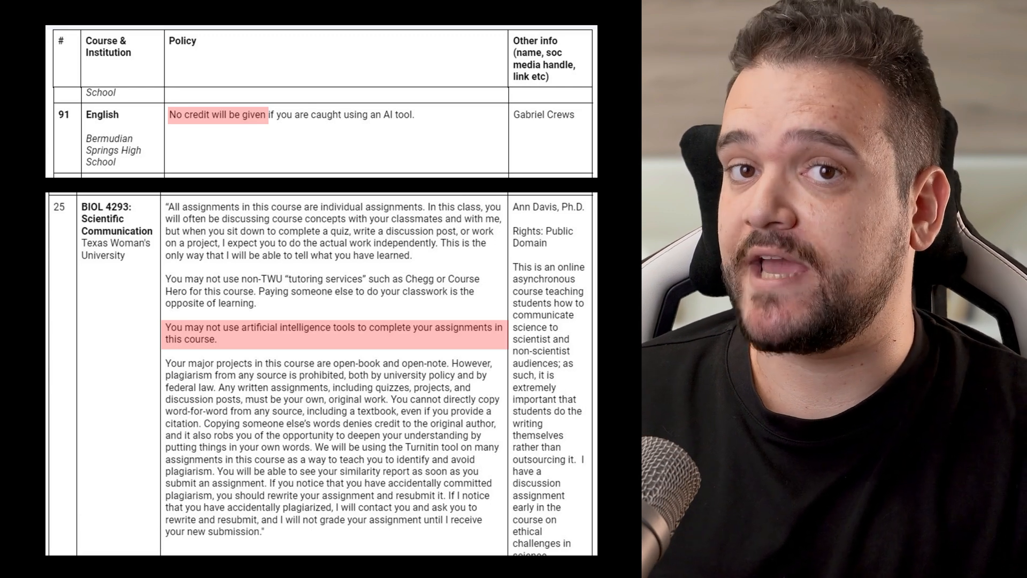
pyautogui.scroll(-3)
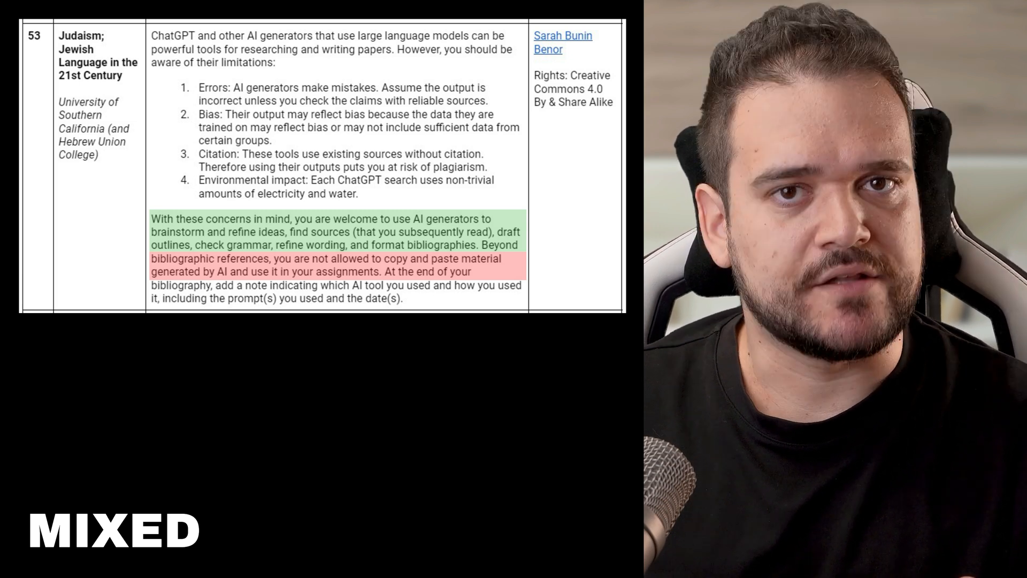
# Step: Scroll to row 53's mixed policy permitting AI brainstorming but forbidding copy-paste
pyautogui.scroll(-3)
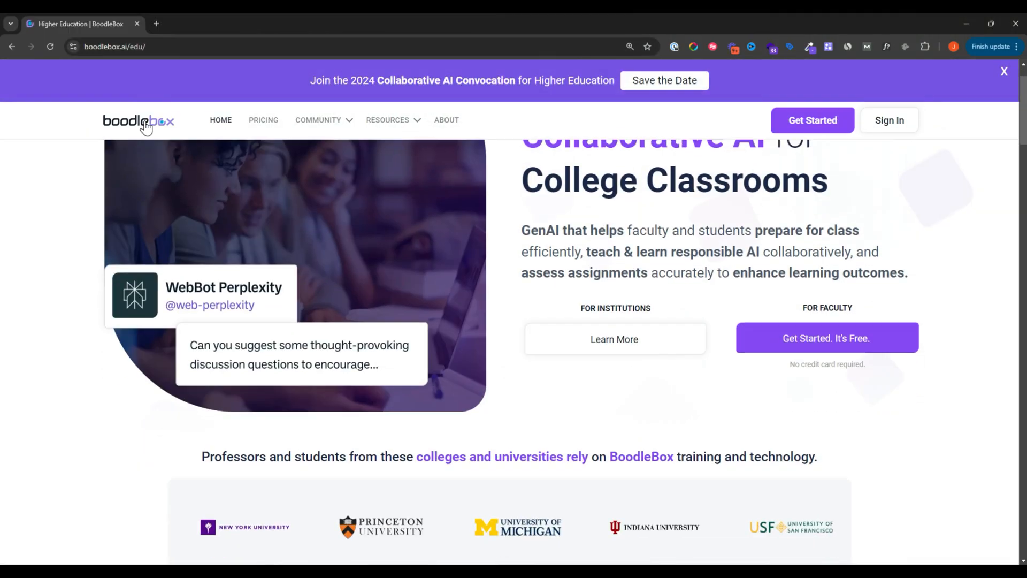
pyautogui.scroll(-3)
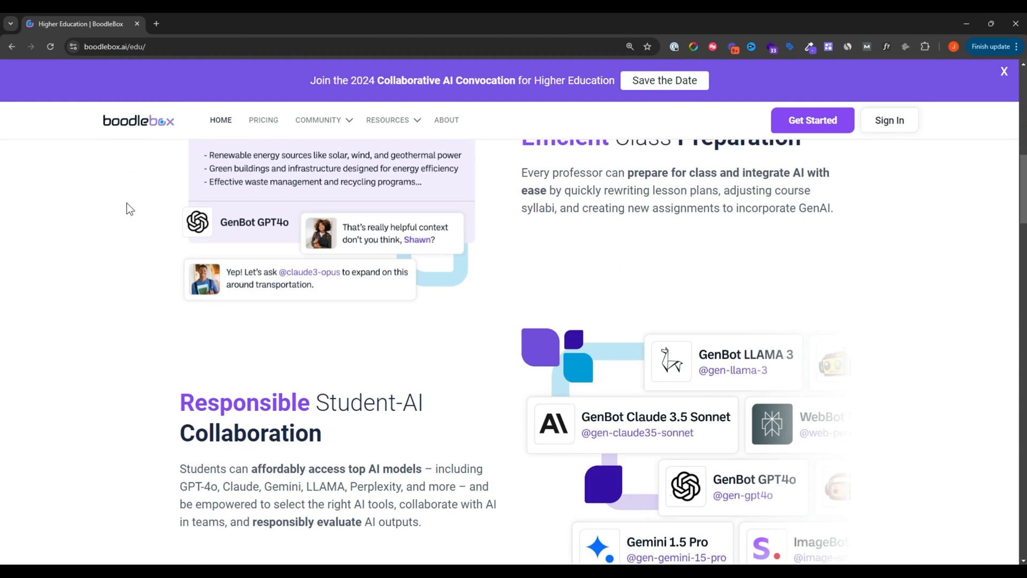
pyautogui.scroll(-3)
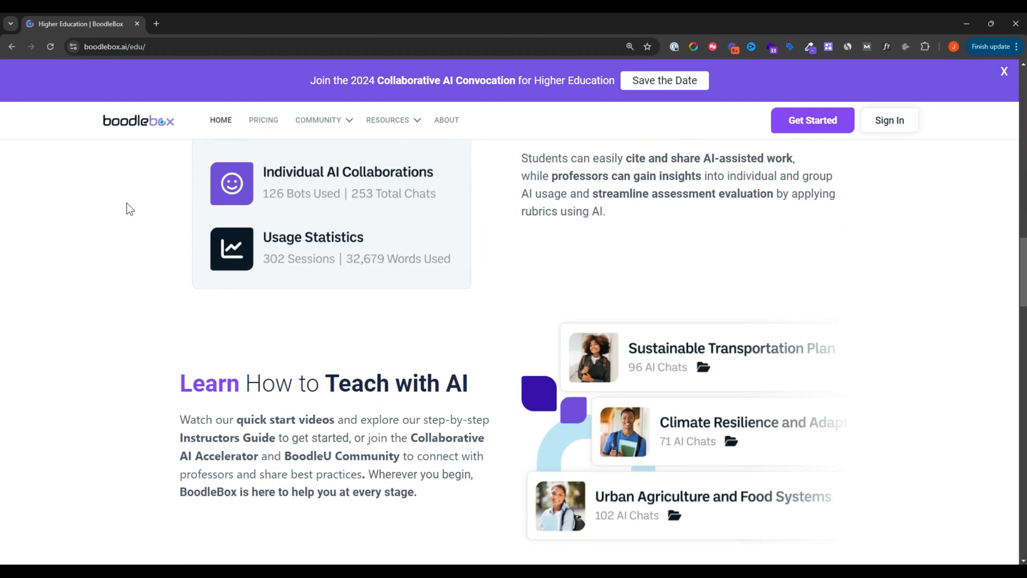
pyautogui.scroll(-3)
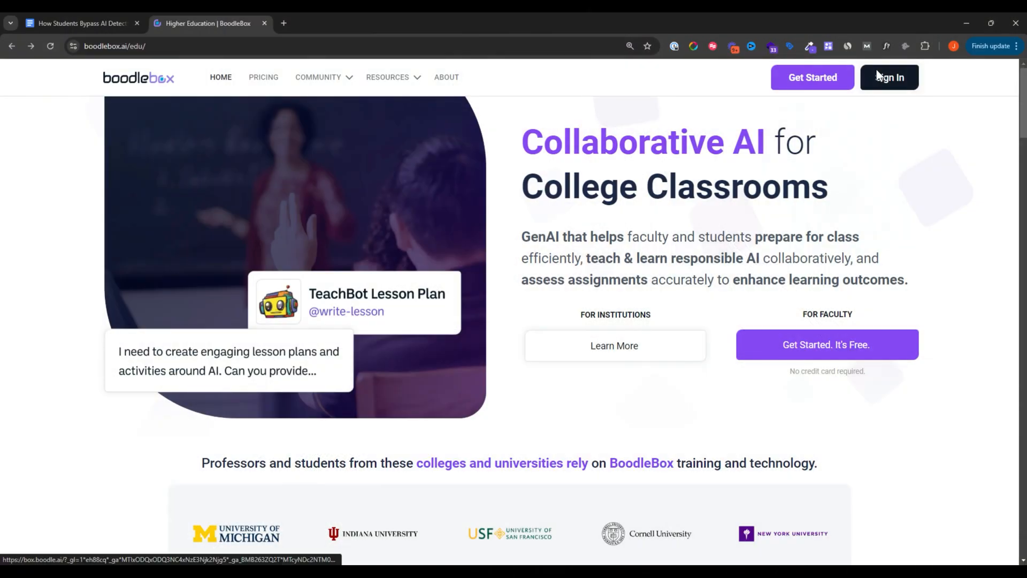
# Step: Ask WebBot Perplexity 'teach students ai' in BoodleBox, then verify the syllabus PDF downloaded
pyautogui.click(889, 77)
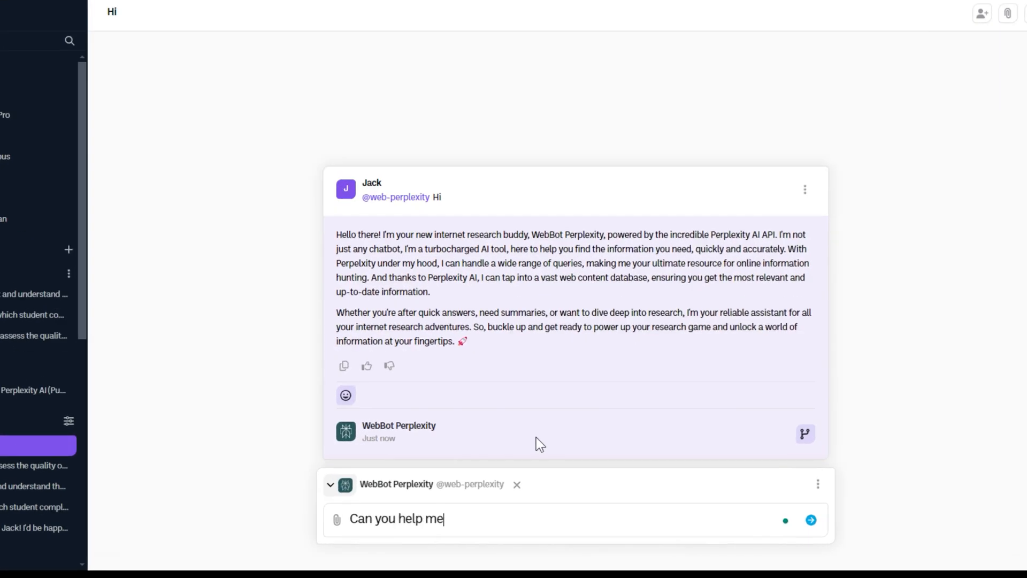
pyautogui.write('teach students ai>')
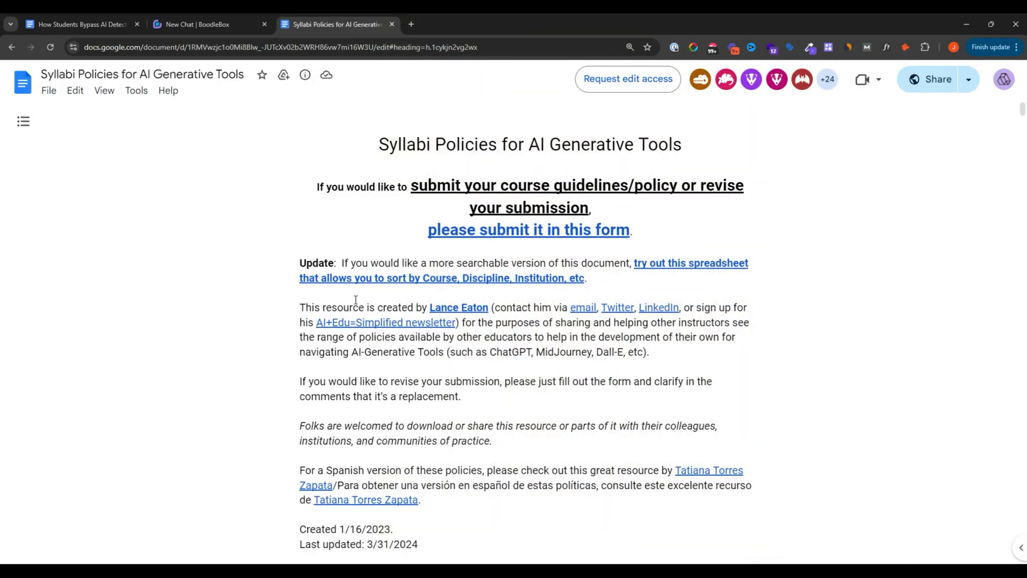
pyautogui.click(922, 47)
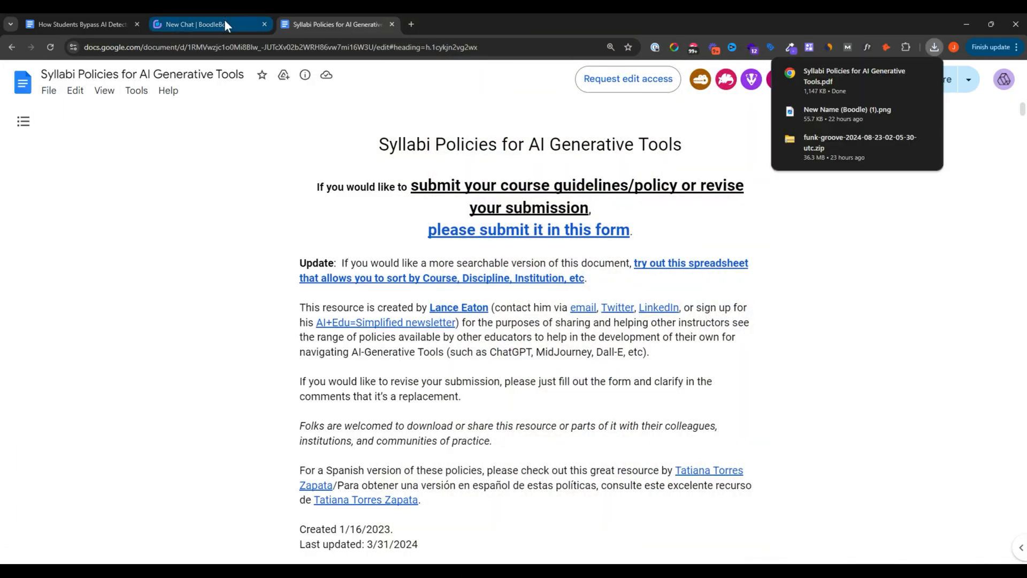